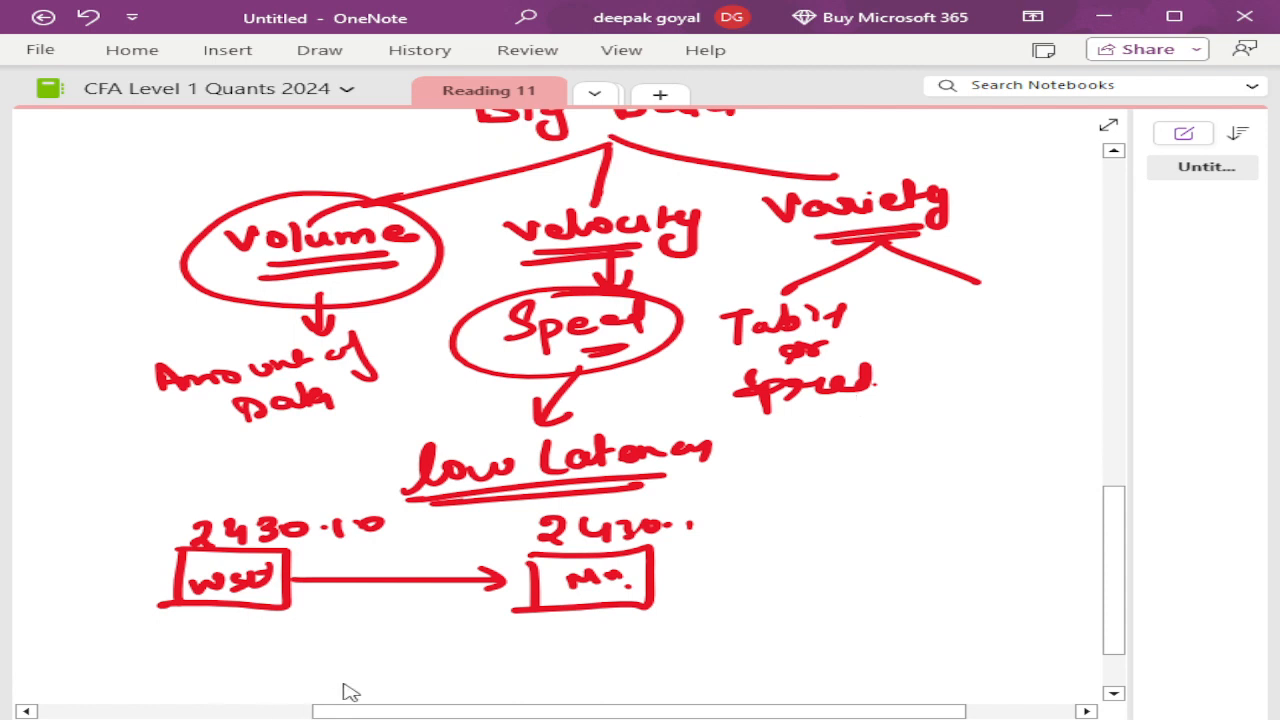
Draw a tall red rectangle outline in the empty space below the Big Data diagram
{"action": "left_click", "coordinate": [862, 404]}
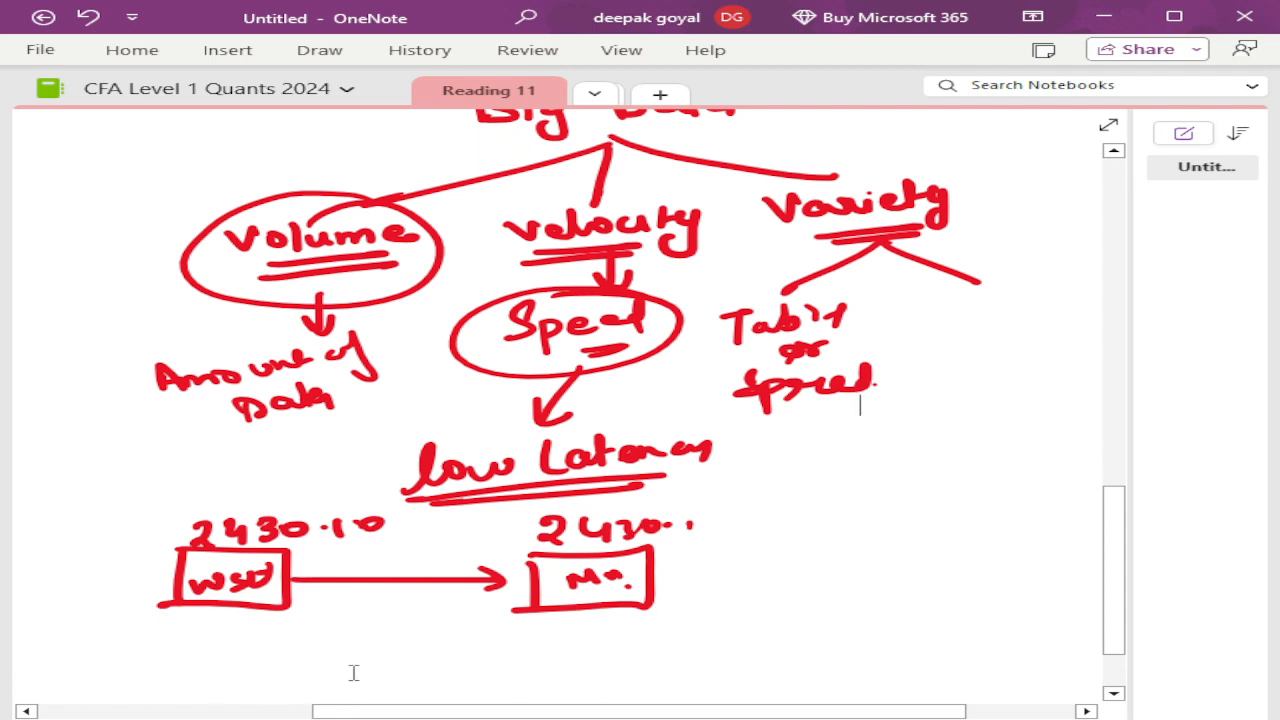
{"action": "mouse_move", "coordinate": [388, 672]}
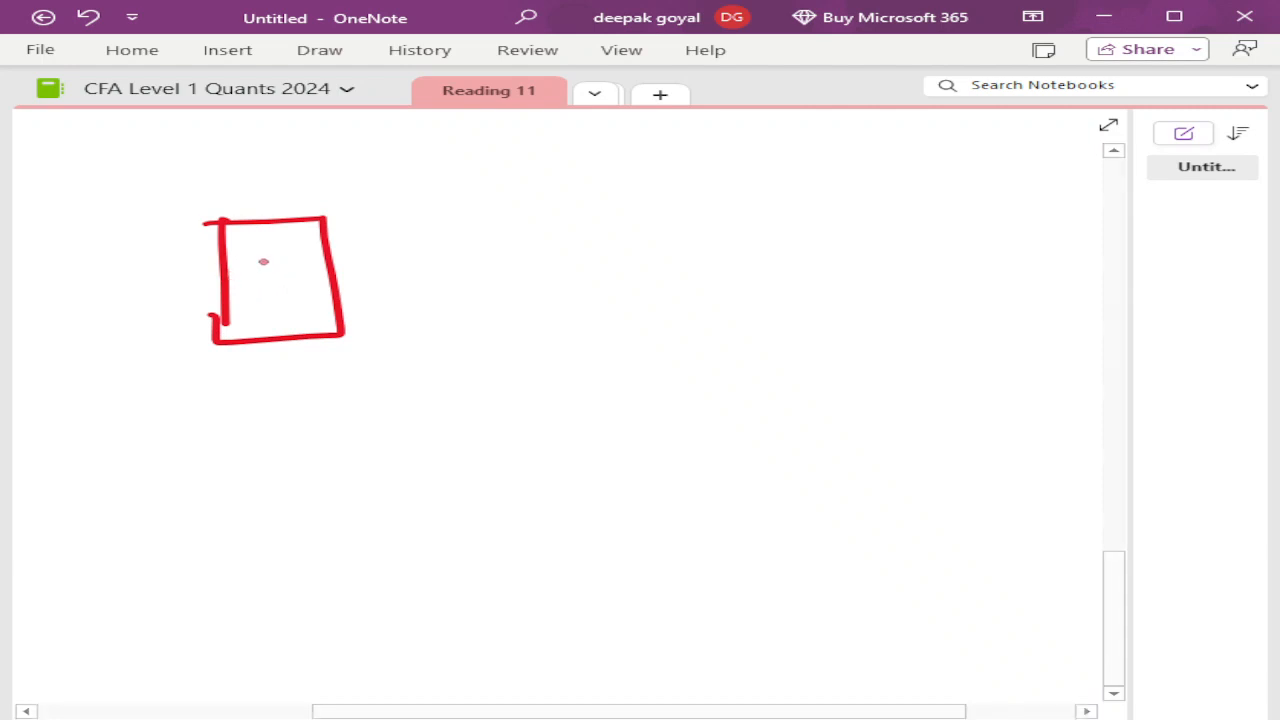
Add dots to the phone rectangle, write 'use' with an arrow, and circle 'Information'
{"action": "left_click_drag", "start_coordinate": [260, 270], "coordinate": [276, 316]}
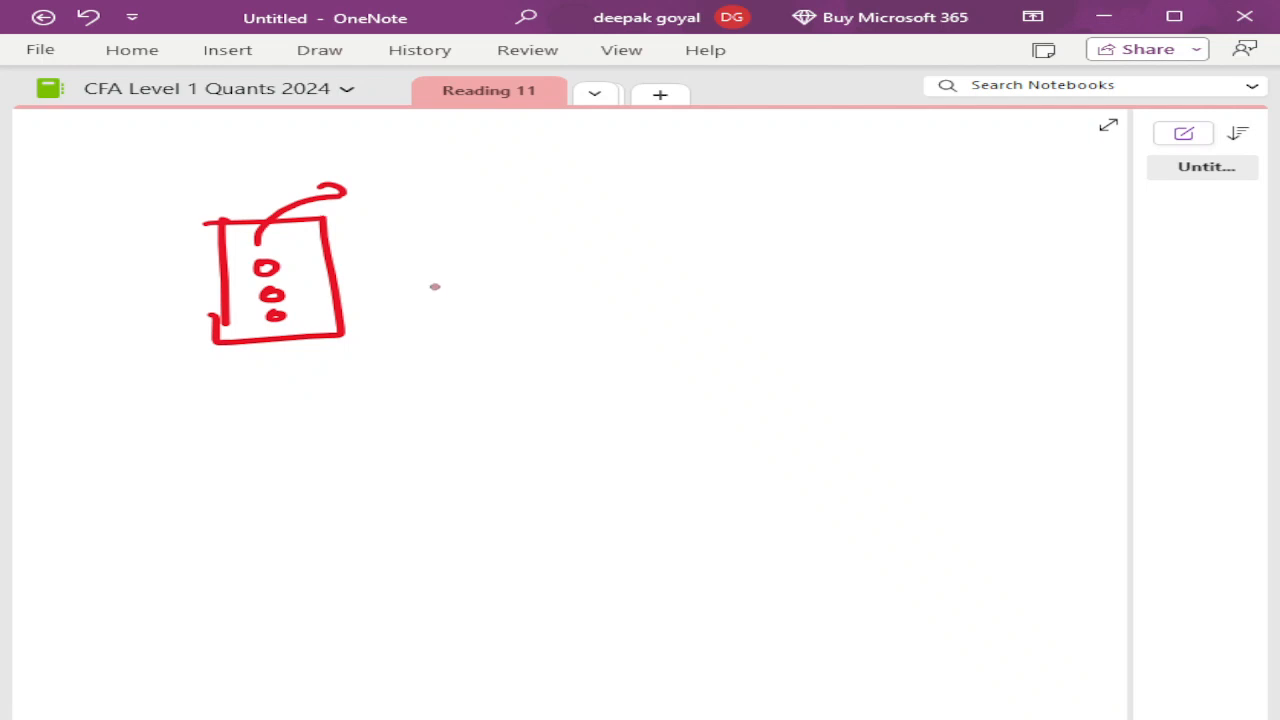
{"action": "left_click_drag", "start_coordinate": [320, 276], "coordinate": [390, 276]}
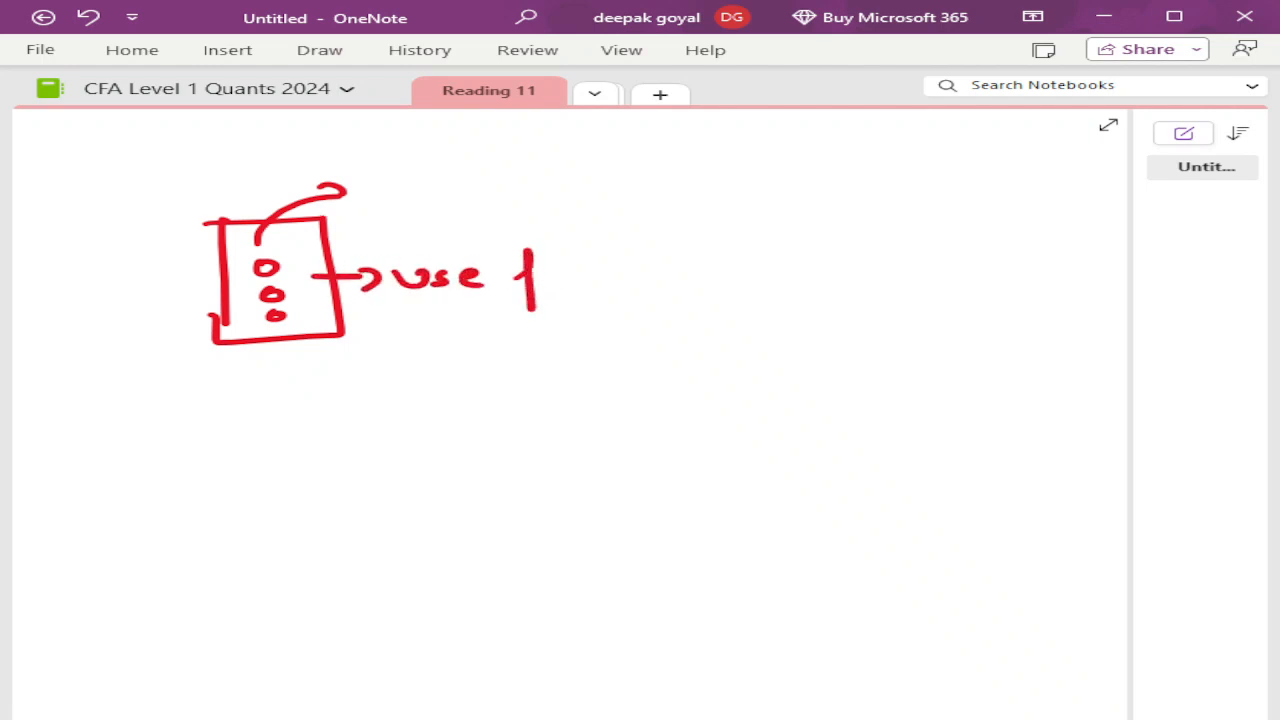
{"action": "left_click_drag", "start_coordinate": [510, 250], "coordinate": [640, 310]}
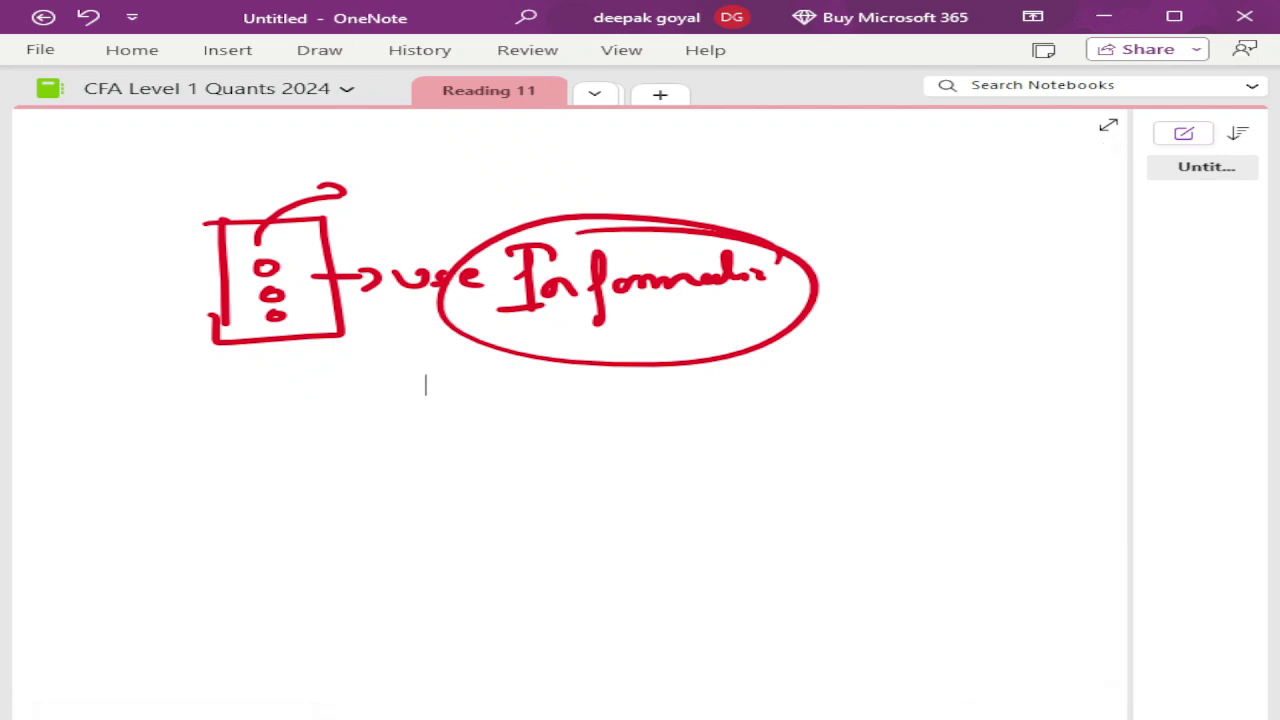
{"action": "scroll", "scroll_direction": "down", "scroll_amount": 3}
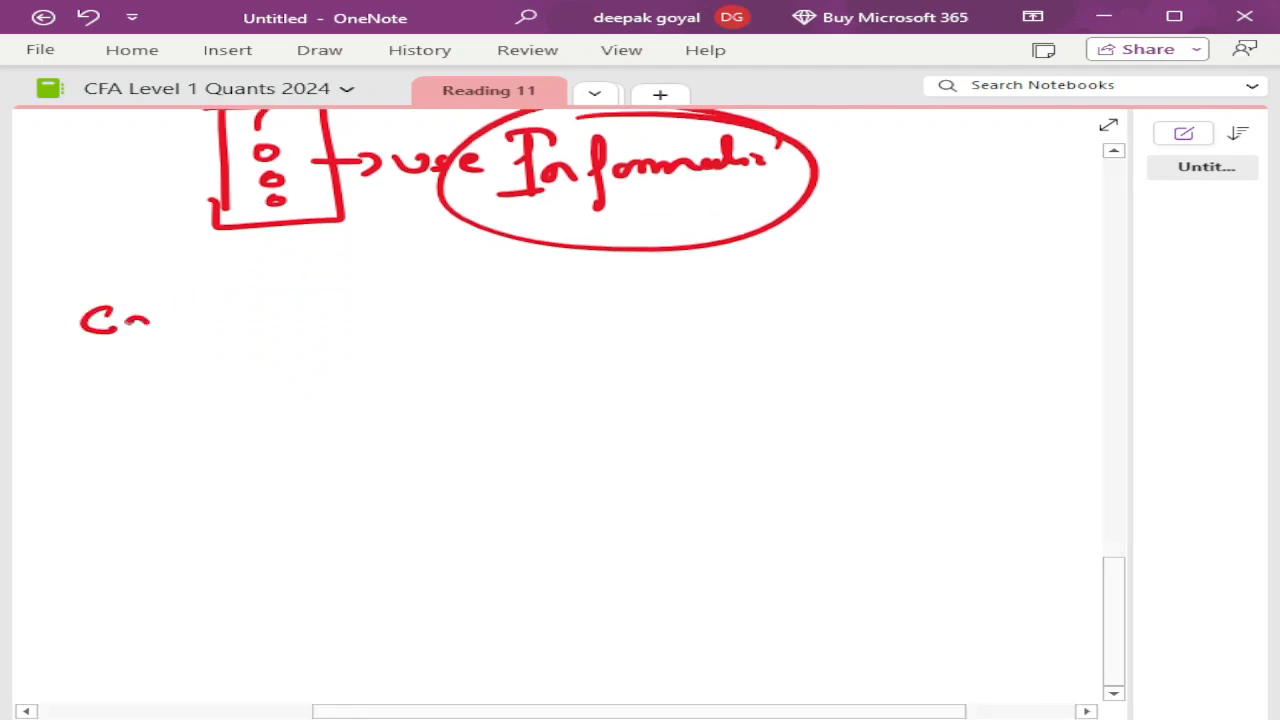
Write 'Capture' below the phone sketch, underlined and circled
{"action": "left_click_drag", "start_coordinate": [130, 320], "coordinate": [300, 320]}
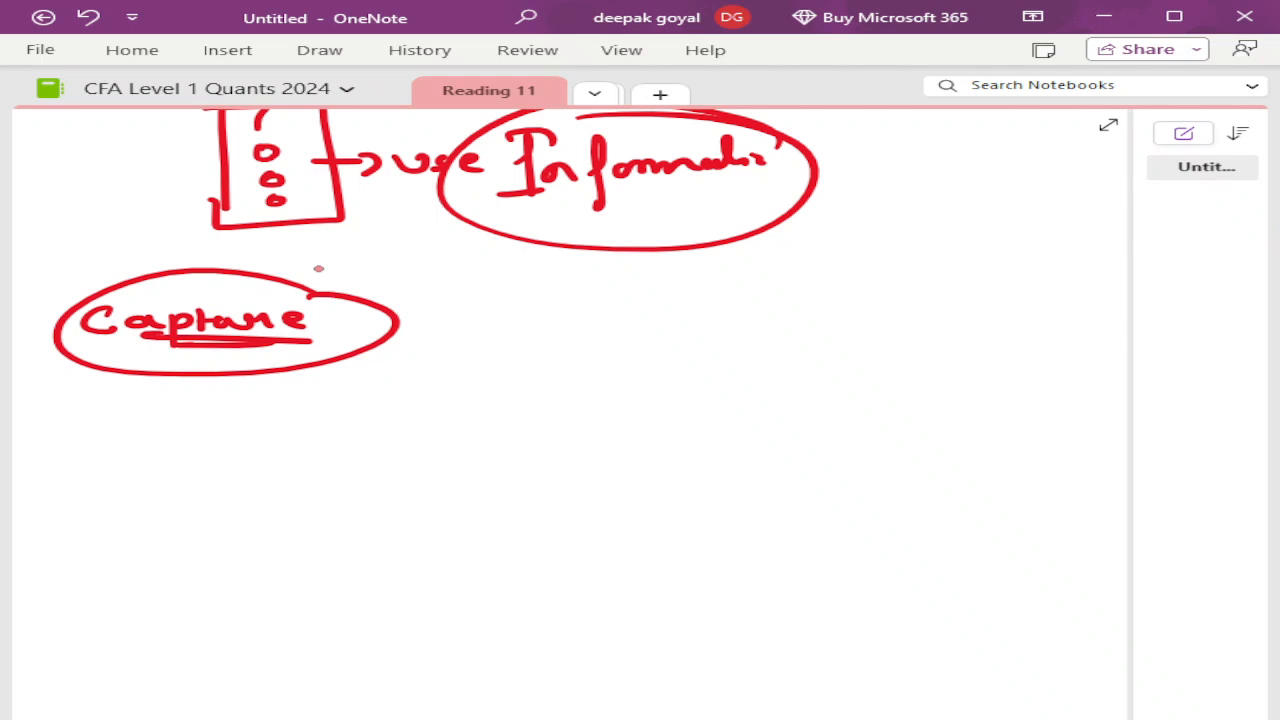
{"action": "left_click", "coordinate": [44, 396]}
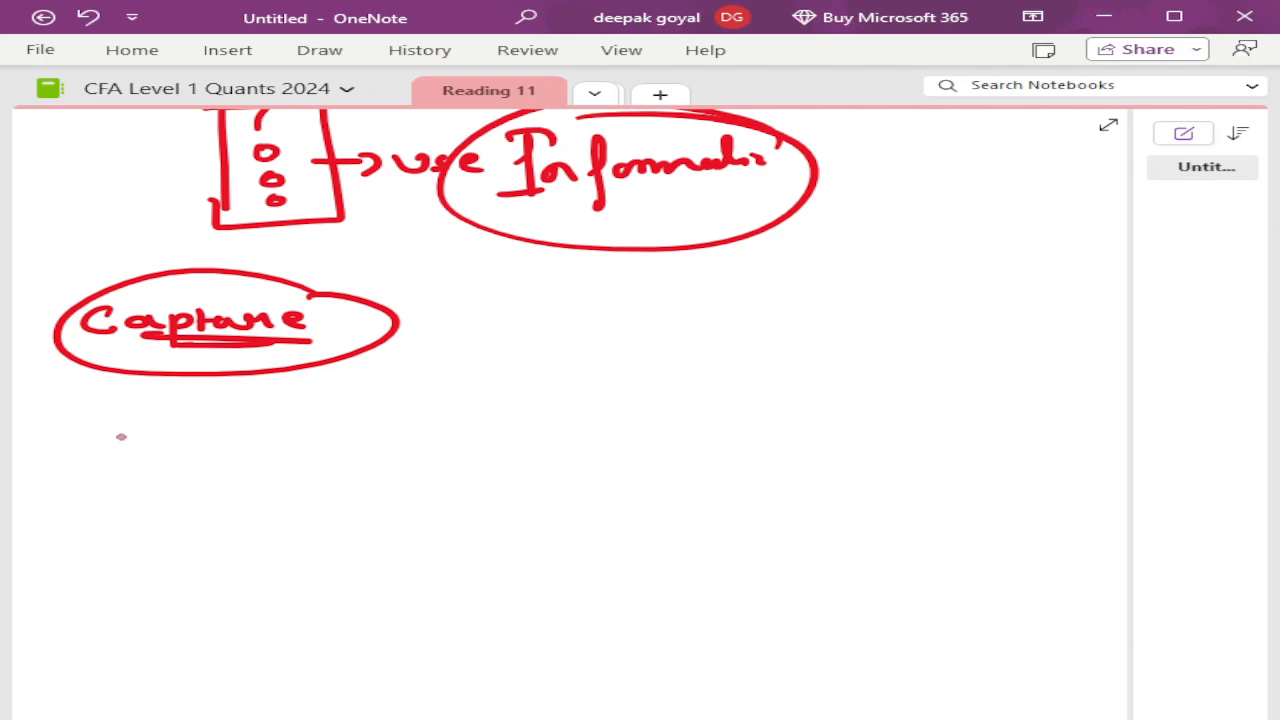
Write underlined 'Curation' with '100 pt' branching into circled 70 and 30, plus an equals sign
{"action": "left_click_drag", "start_coordinate": [70, 440], "coordinate": [240, 430]}
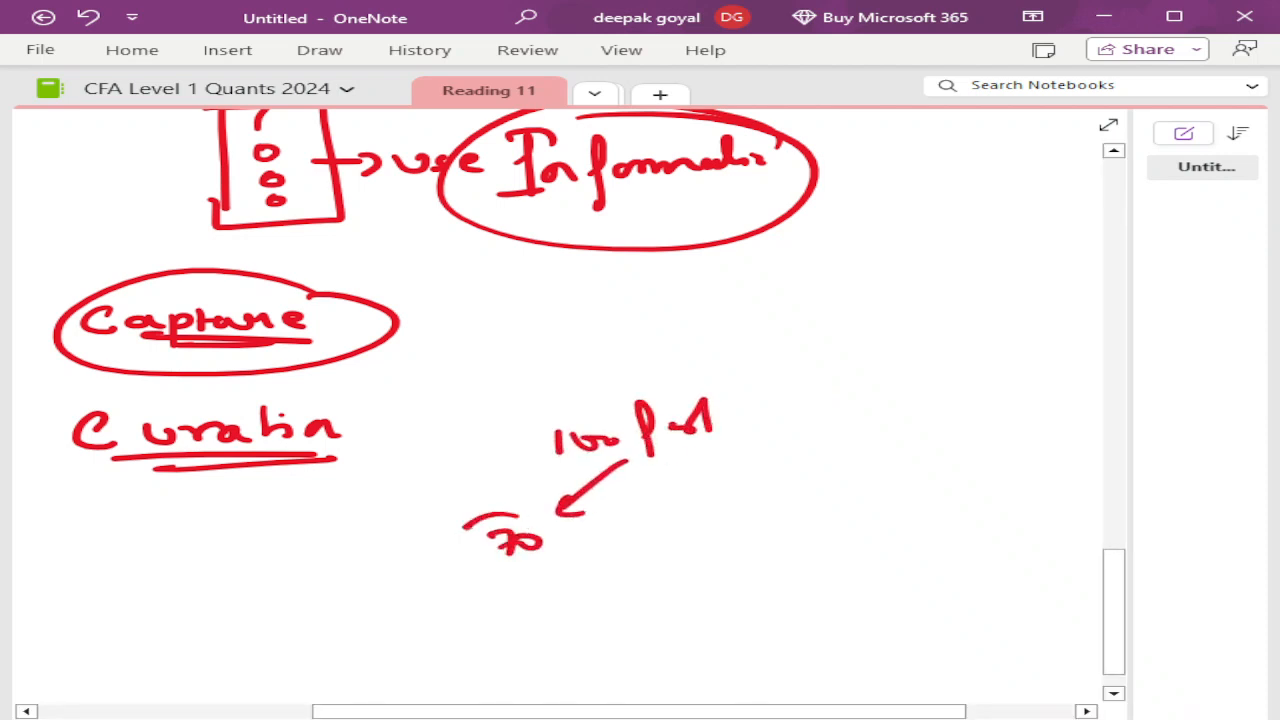
{"action": "left_click_drag", "start_coordinate": [640, 470], "coordinate": [710, 530]}
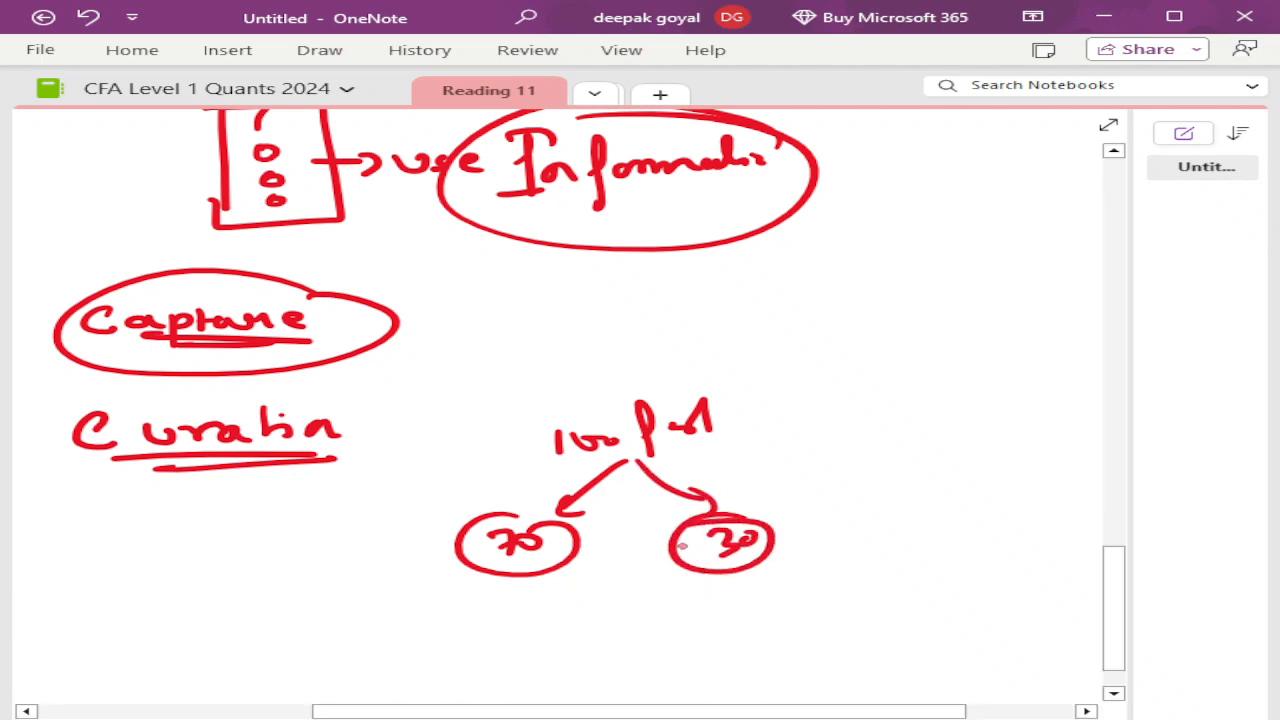
{"action": "left_click_drag", "start_coordinate": [344, 560], "coordinate": [420, 556]}
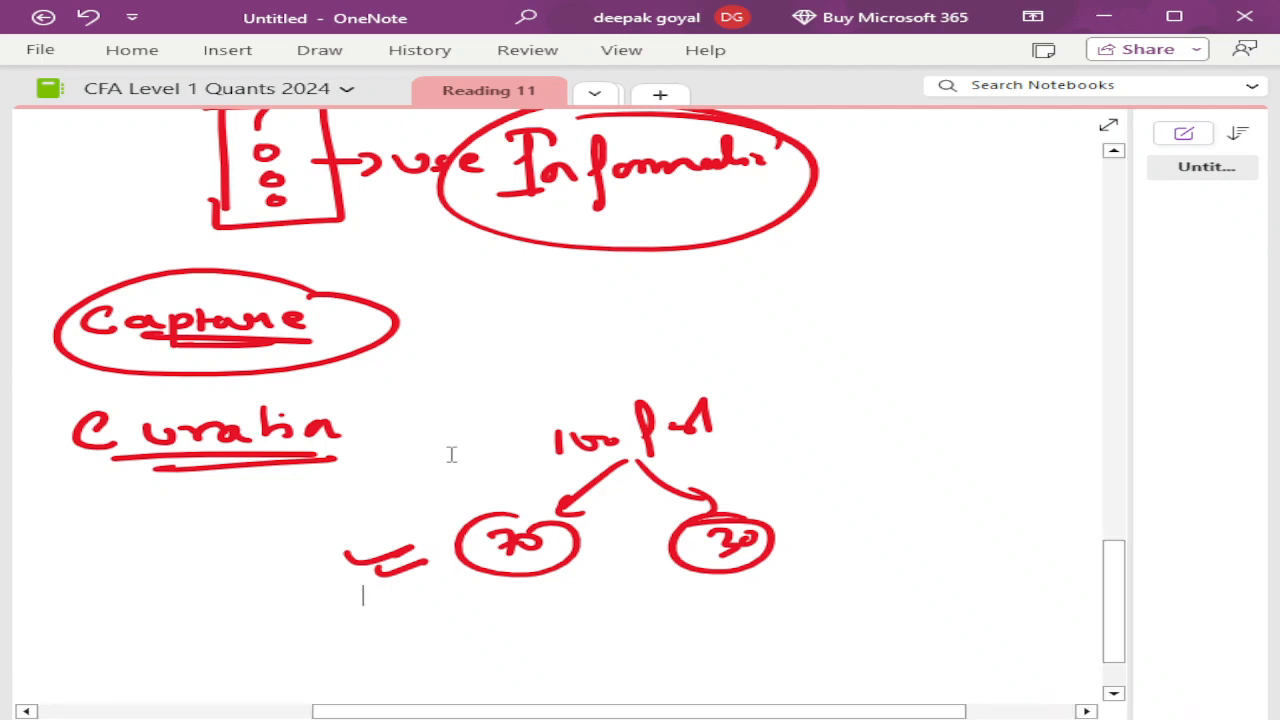
{"action": "scroll", "scroll_direction": "down", "scroll_amount": 3}
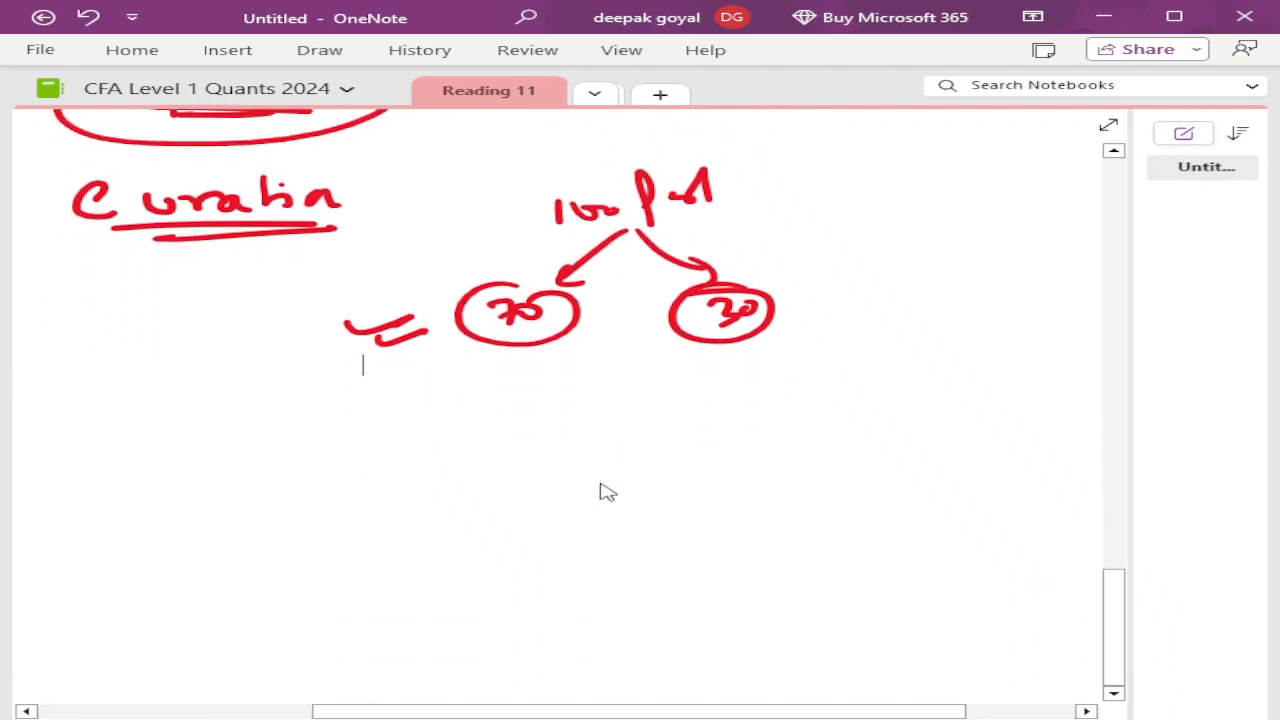
Write and circle 'Storage', then write and circle 'organised' beside it
{"action": "left_click_drag", "start_coordinate": [96, 390], "coordinate": [120, 440]}
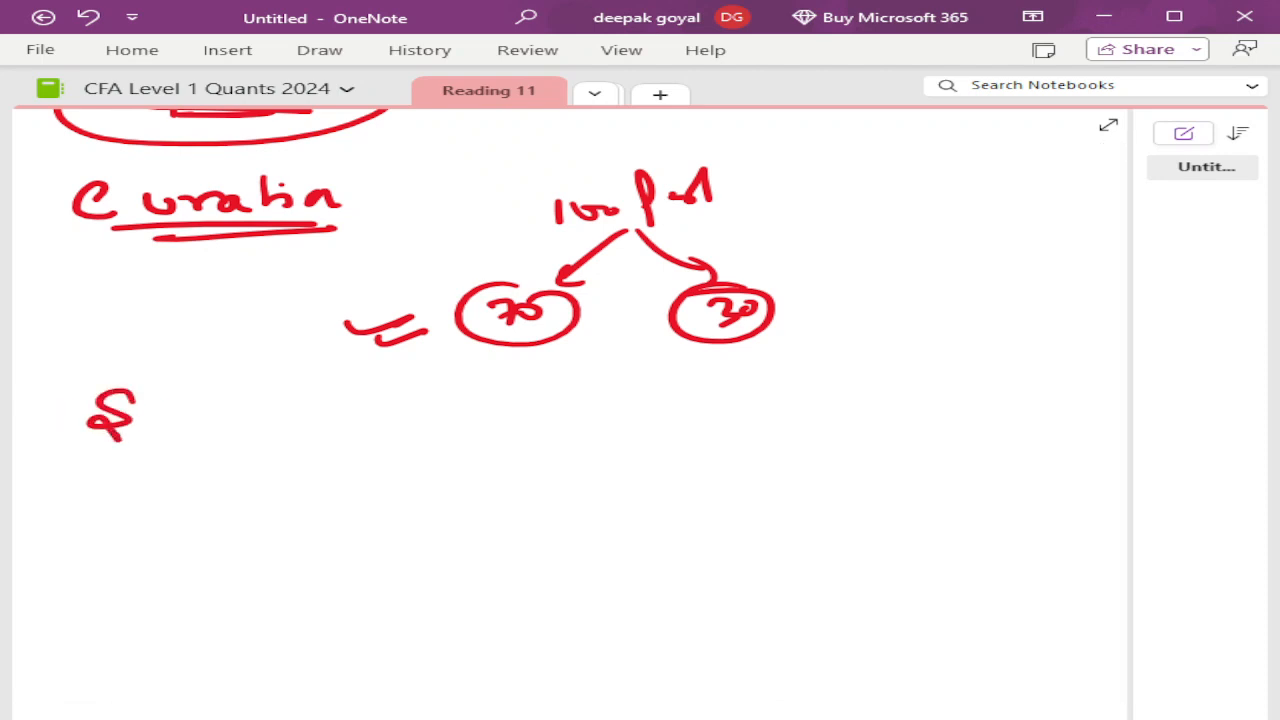
{"action": "left_click_drag", "start_coordinate": [90, 414], "coordinate": [290, 420]}
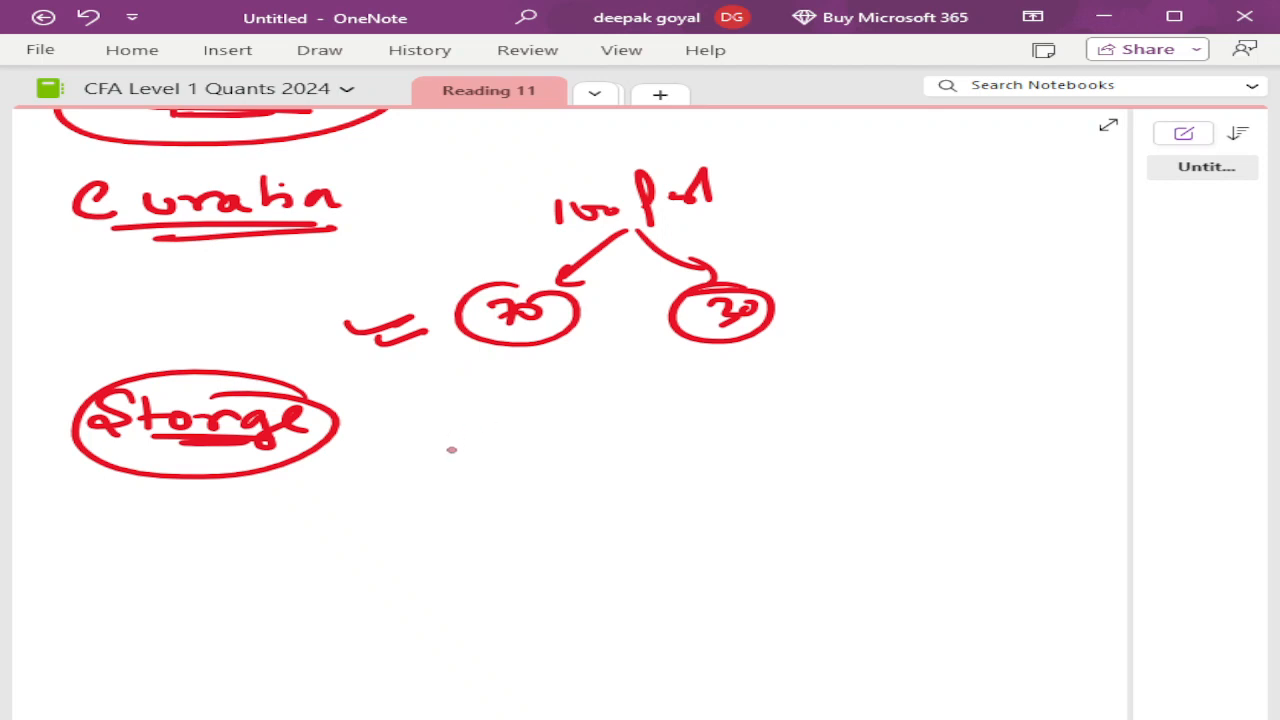
{"action": "left_click_drag", "start_coordinate": [400, 440], "coordinate": [530, 440]}
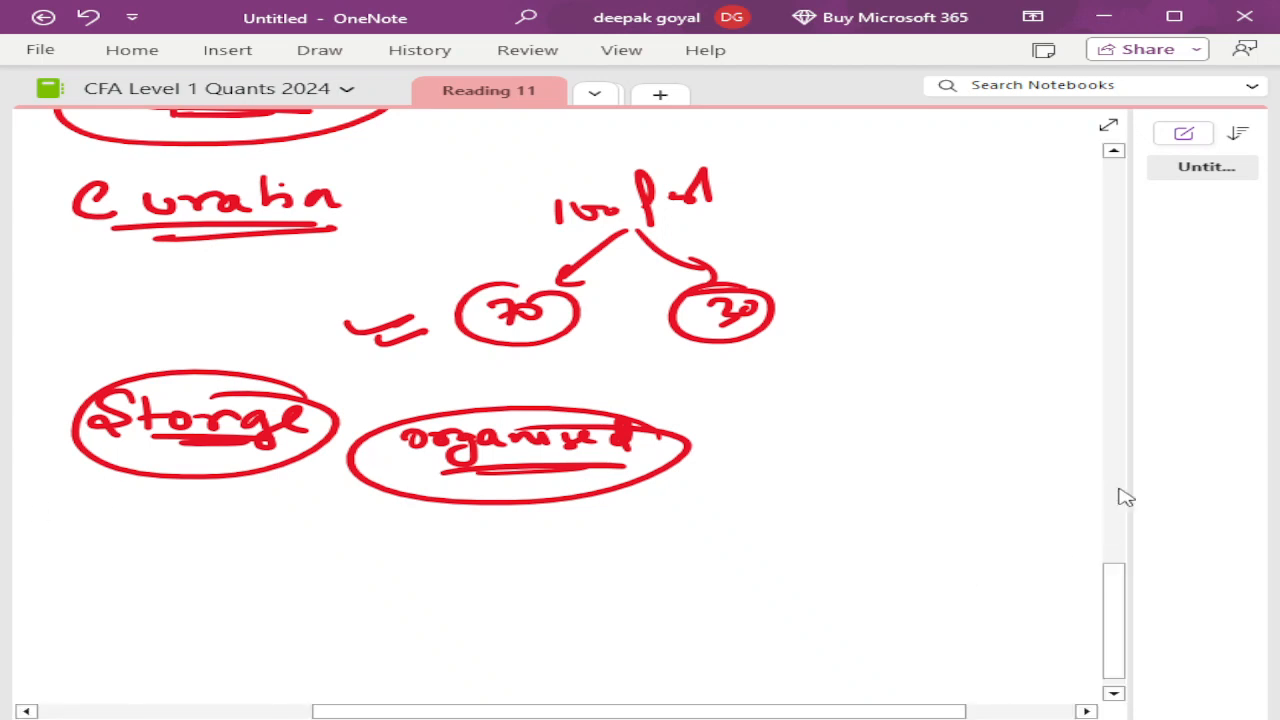
Write 'Search' below Storage and circle it
{"action": "scroll", "scroll_direction": "down", "scroll_amount": 3}
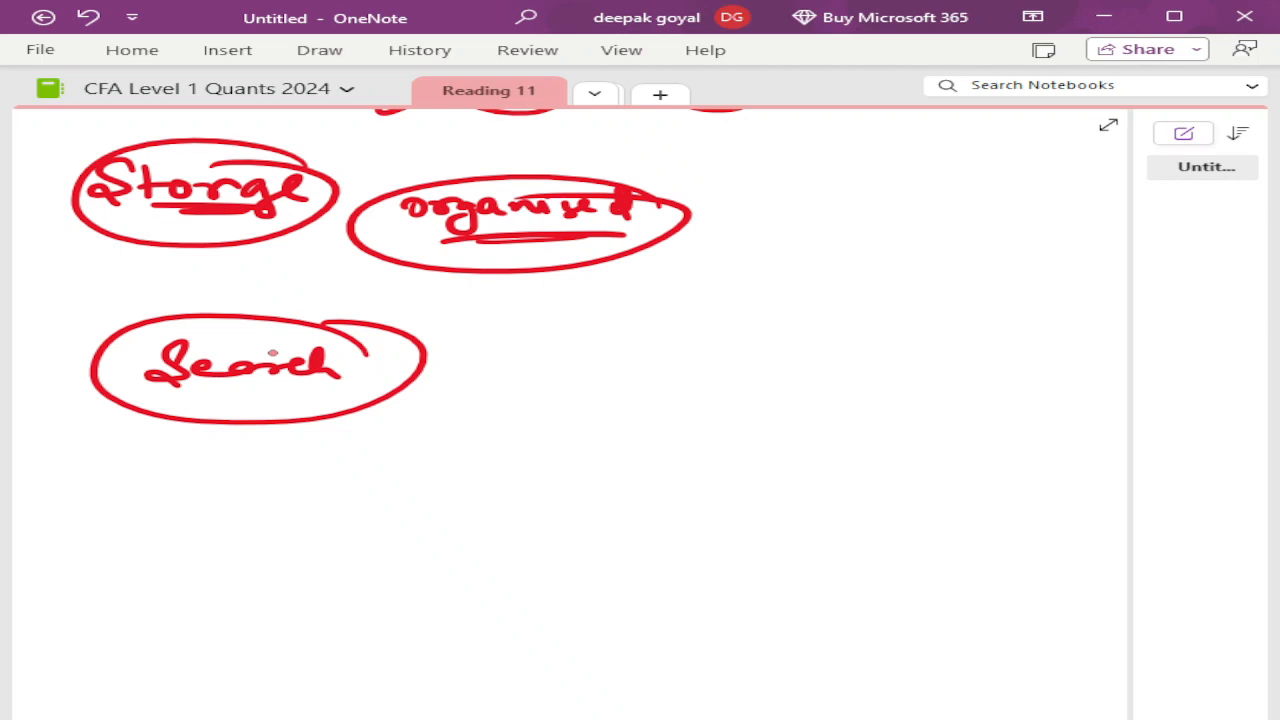
Handwrite 'Transfer' below the Search oval and circle it
{"action": "scroll", "scroll_direction": "down", "scroll_amount": 3}
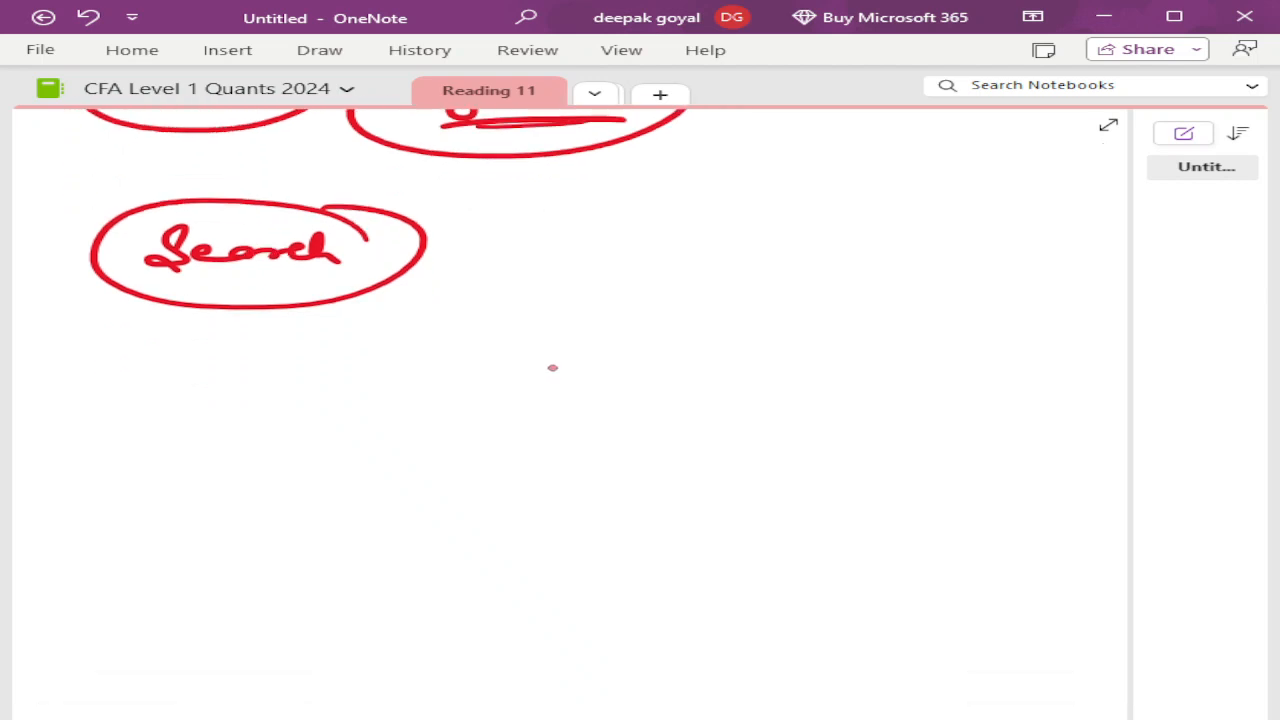
{"action": "left_click_drag", "start_coordinate": [136, 356], "coordinate": [236, 370]}
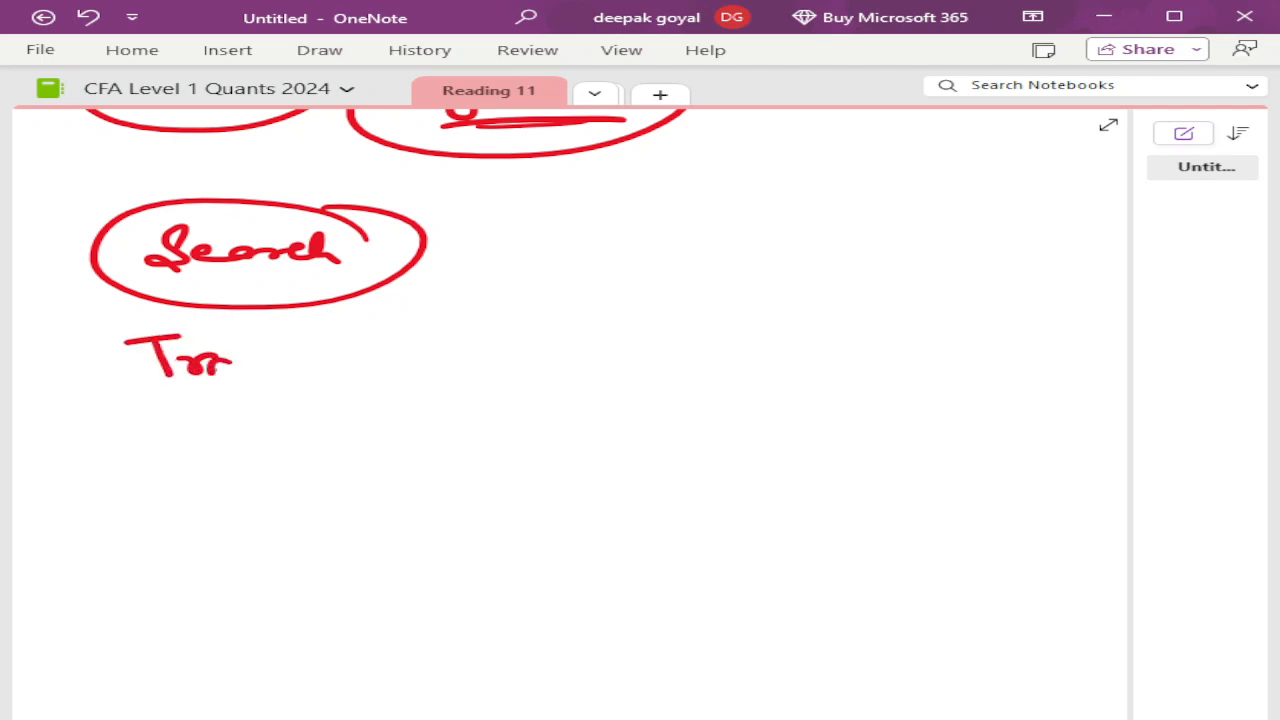
{"action": "left_click_drag", "start_coordinate": [230, 360], "coordinate": [360, 360]}
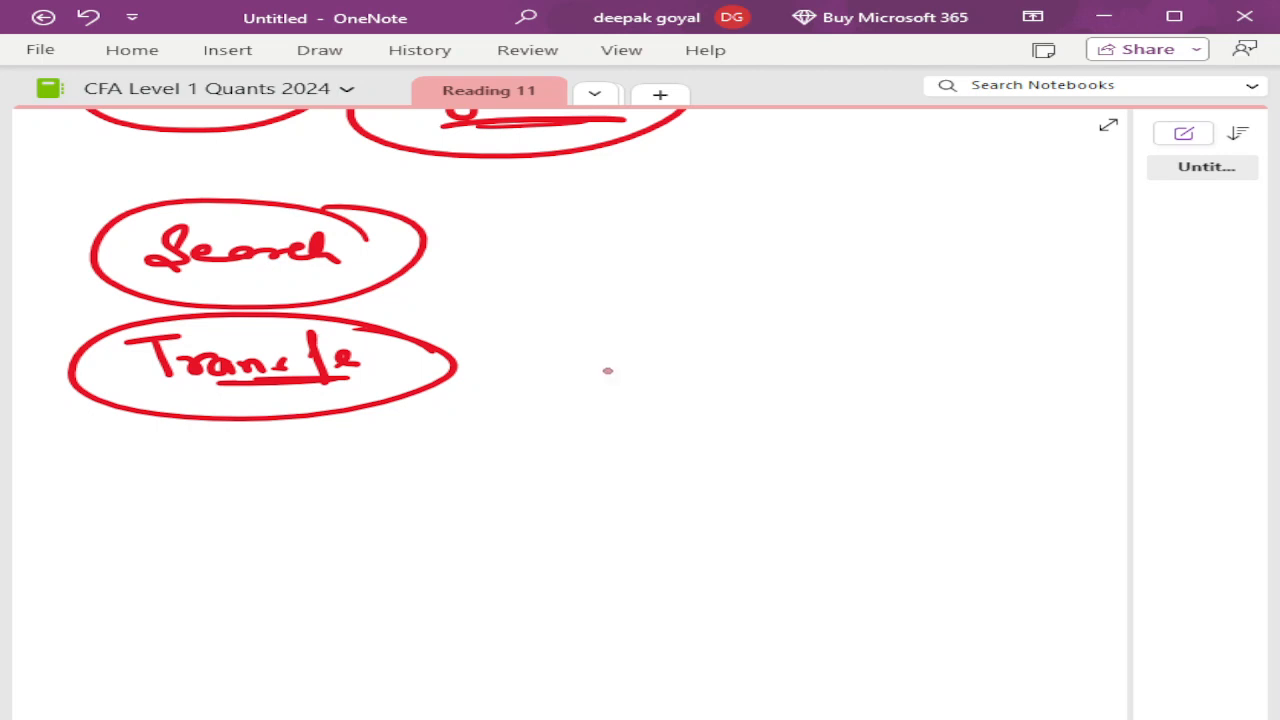
Sketch boxes joined by arrows beside and below the Transfer heading
{"action": "left_click_drag", "start_coordinate": [540, 300], "coordinate": [716, 324]}
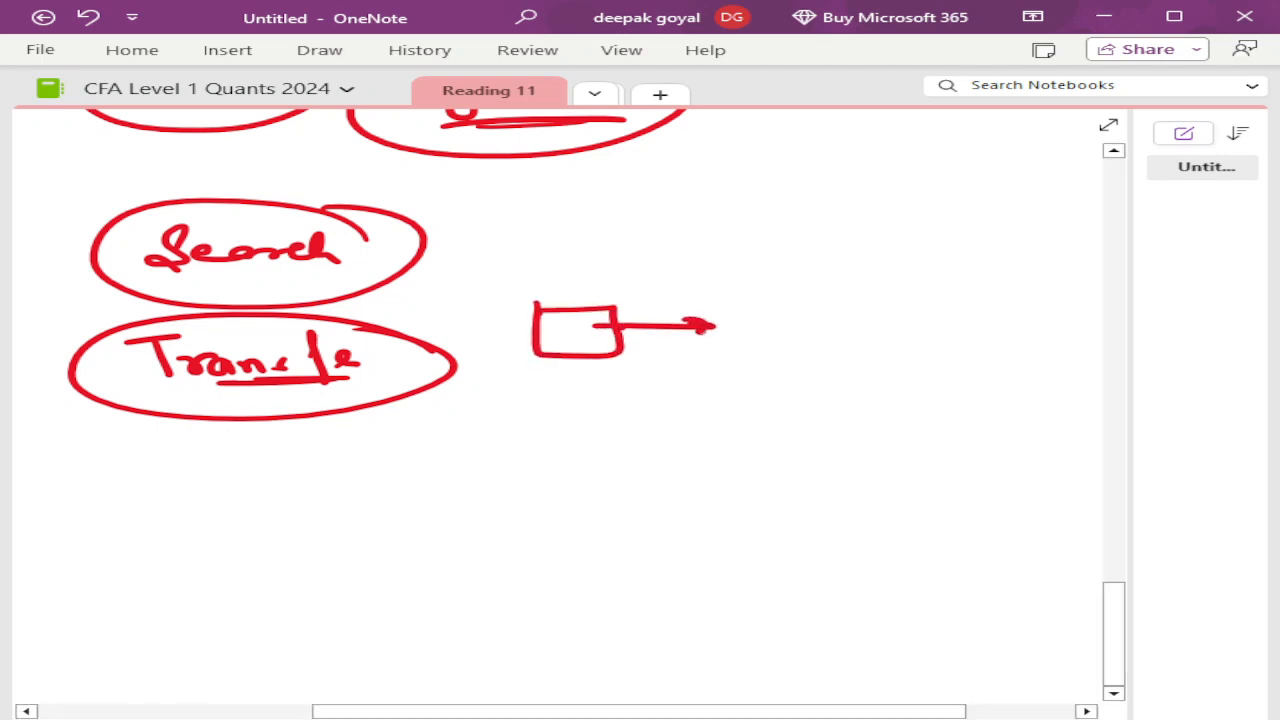
{"action": "left_click_drag", "start_coordinate": [744, 310], "coordinate": [824, 356]}
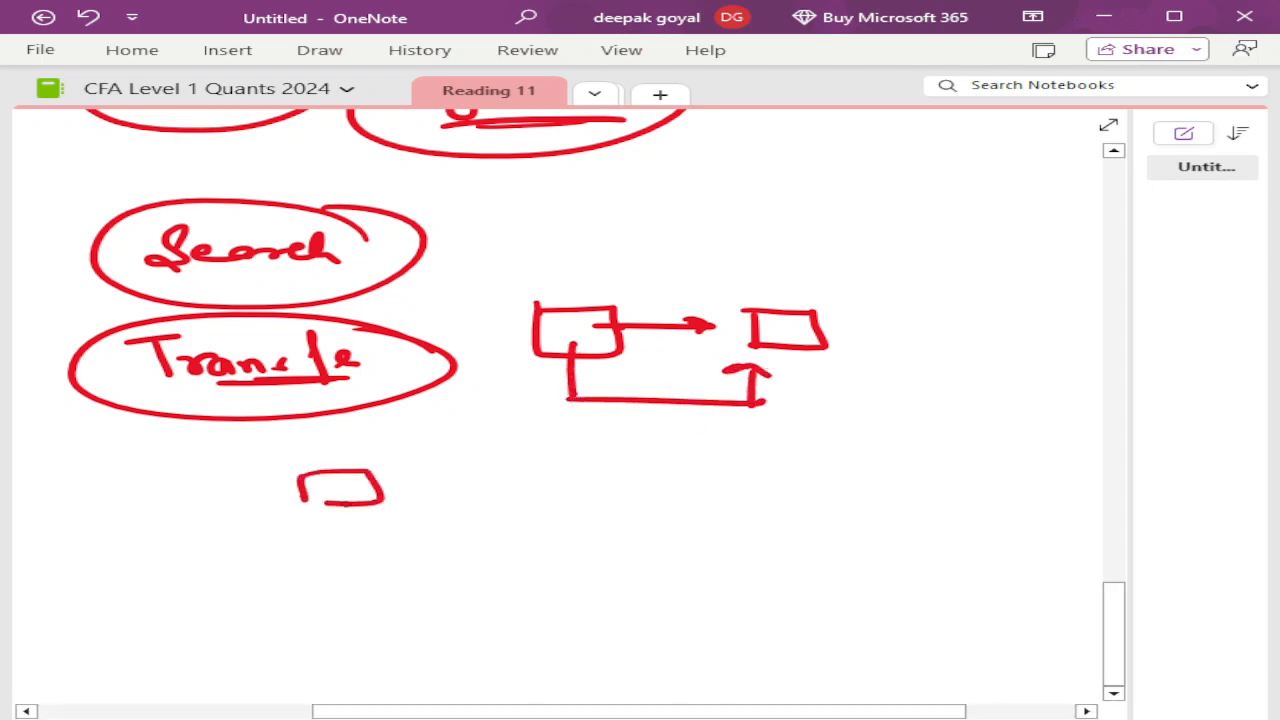
{"action": "left_click_drag", "start_coordinate": [420, 490], "coordinate": [610, 490]}
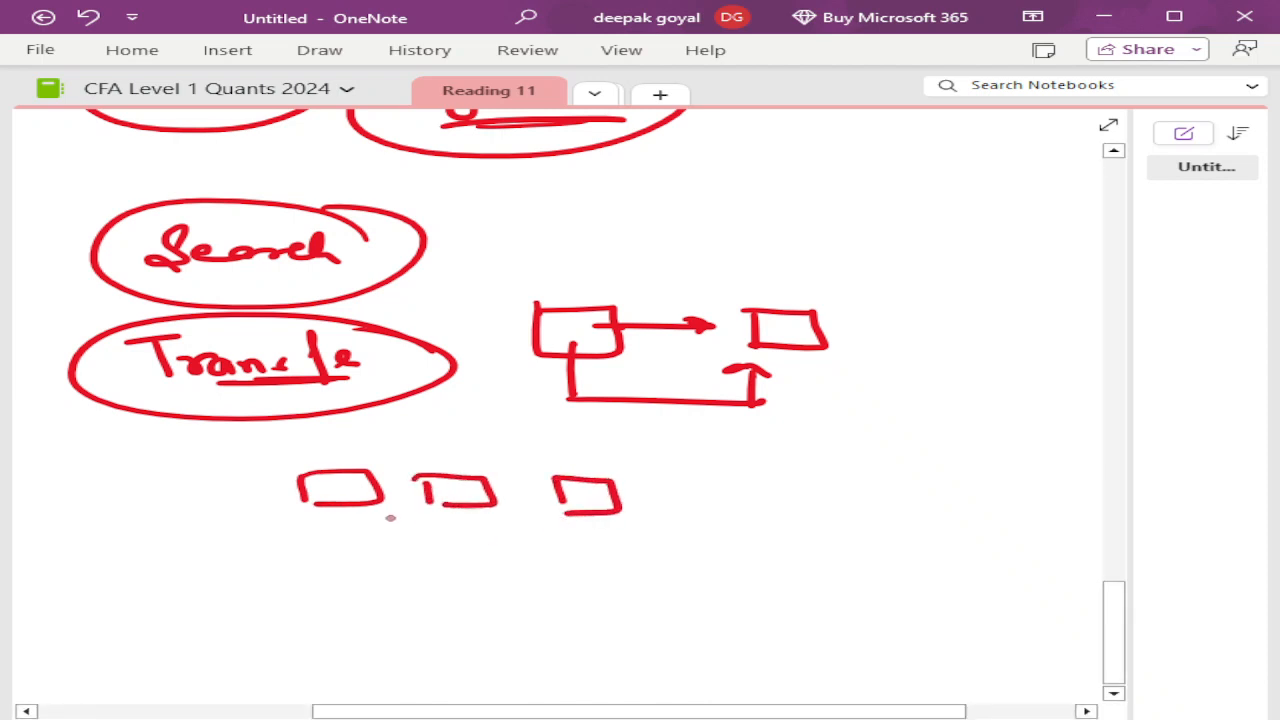
{"action": "left_click_drag", "start_coordinate": [344, 516], "coordinate": [348, 544]}
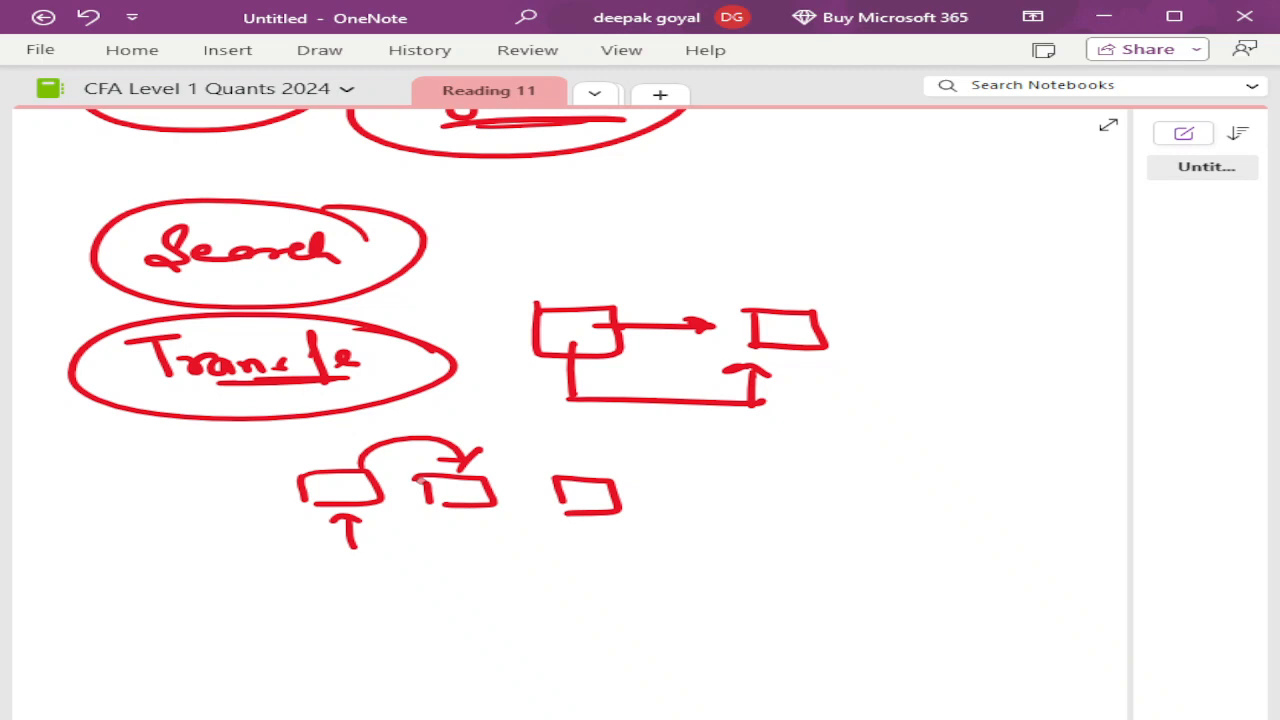
Sketch a stacked shape linked by arrows to a checked box, then write and circle 'Visualise'
{"action": "scroll", "scroll_direction": "down", "scroll_amount": 3}
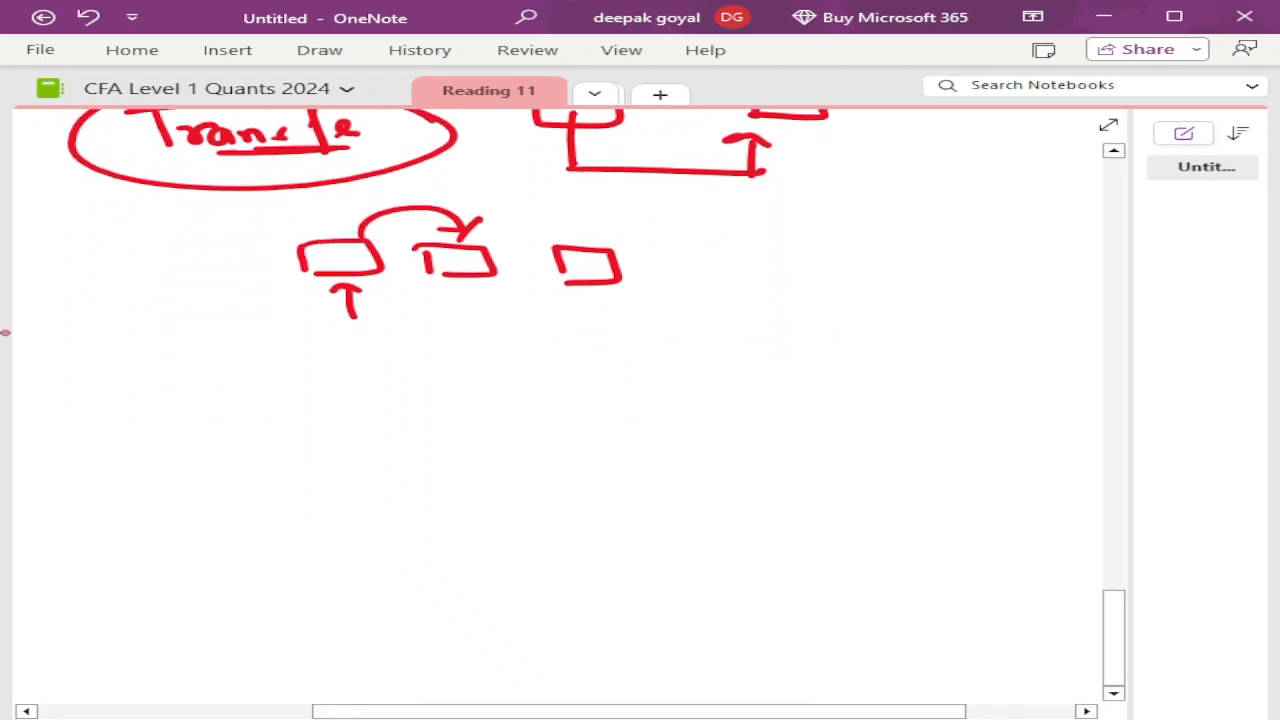
{"action": "left_click_drag", "start_coordinate": [60, 390], "coordinate": [380, 390]}
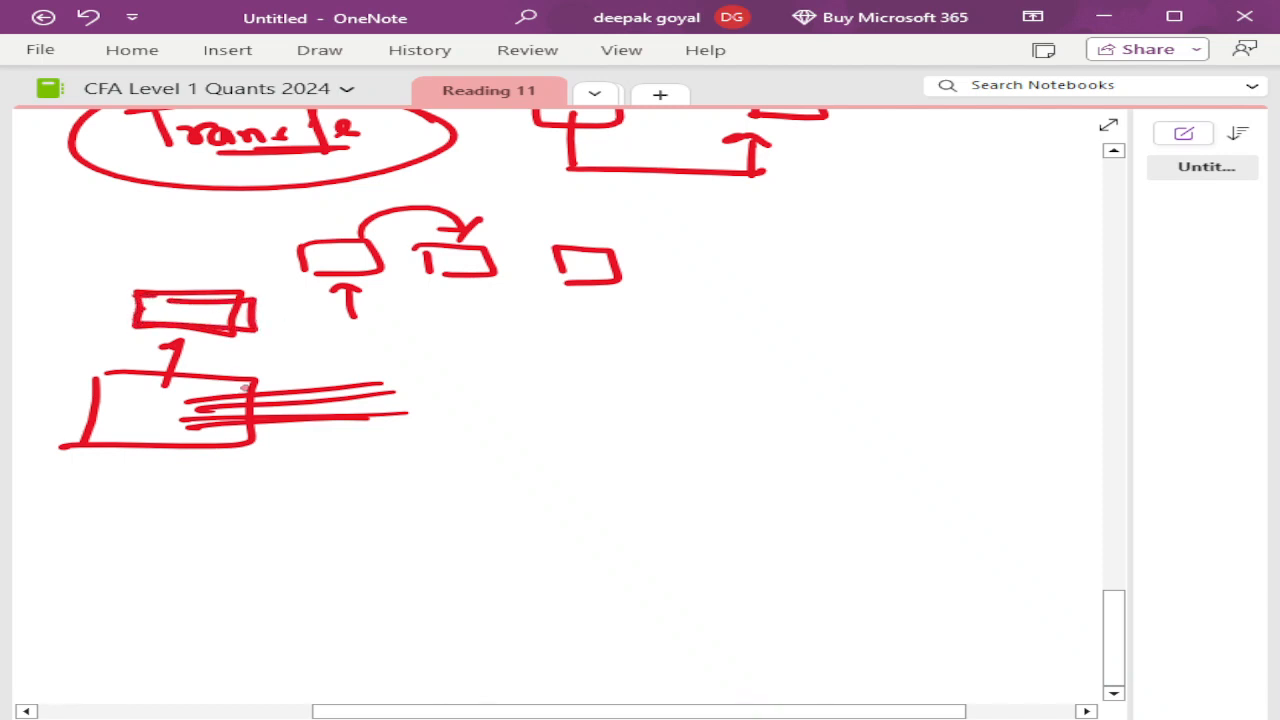
{"action": "left_click_drag", "start_coordinate": [244, 318], "coordinate": [570, 322]}
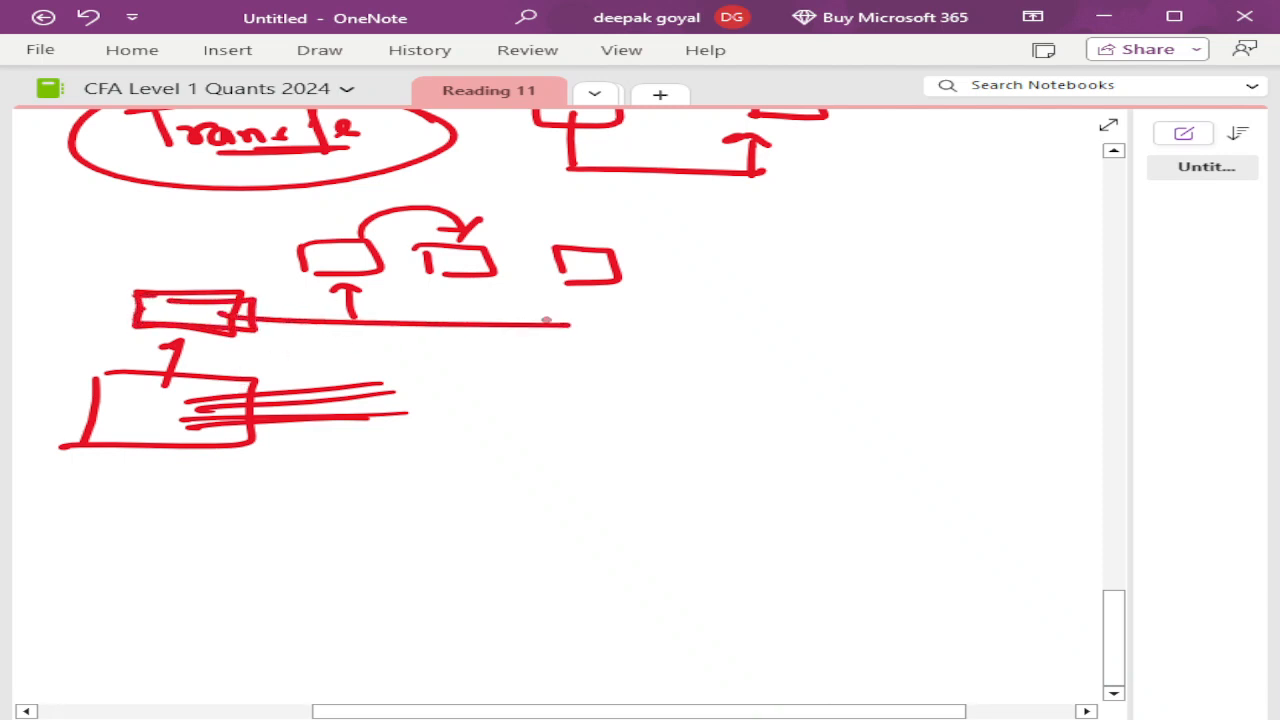
{"action": "left_click_drag", "start_coordinate": [544, 324], "coordinate": [740, 344]}
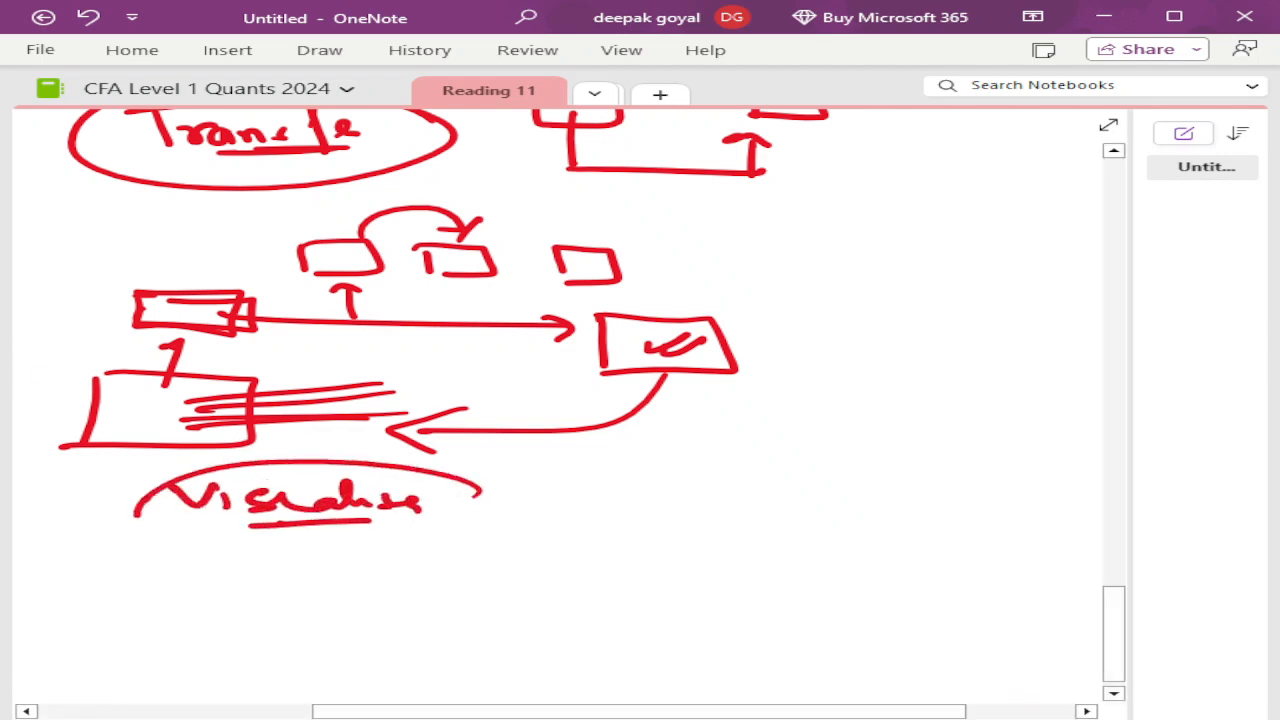
{"action": "left_click_drag", "start_coordinate": [140, 486], "coordinate": [480, 544]}
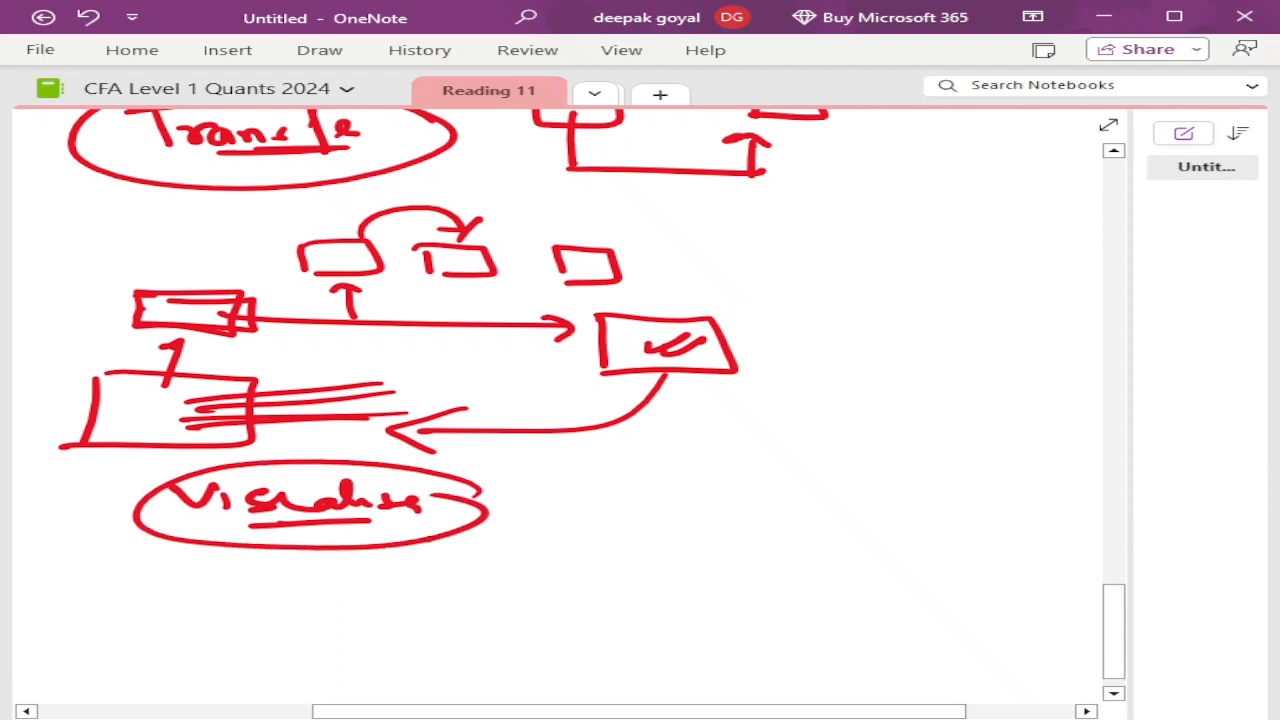
Sketch chart axes with a rising wavy line and bars beside the Visualise heading
{"action": "scroll", "scroll_direction": "down", "scroll_amount": 3}
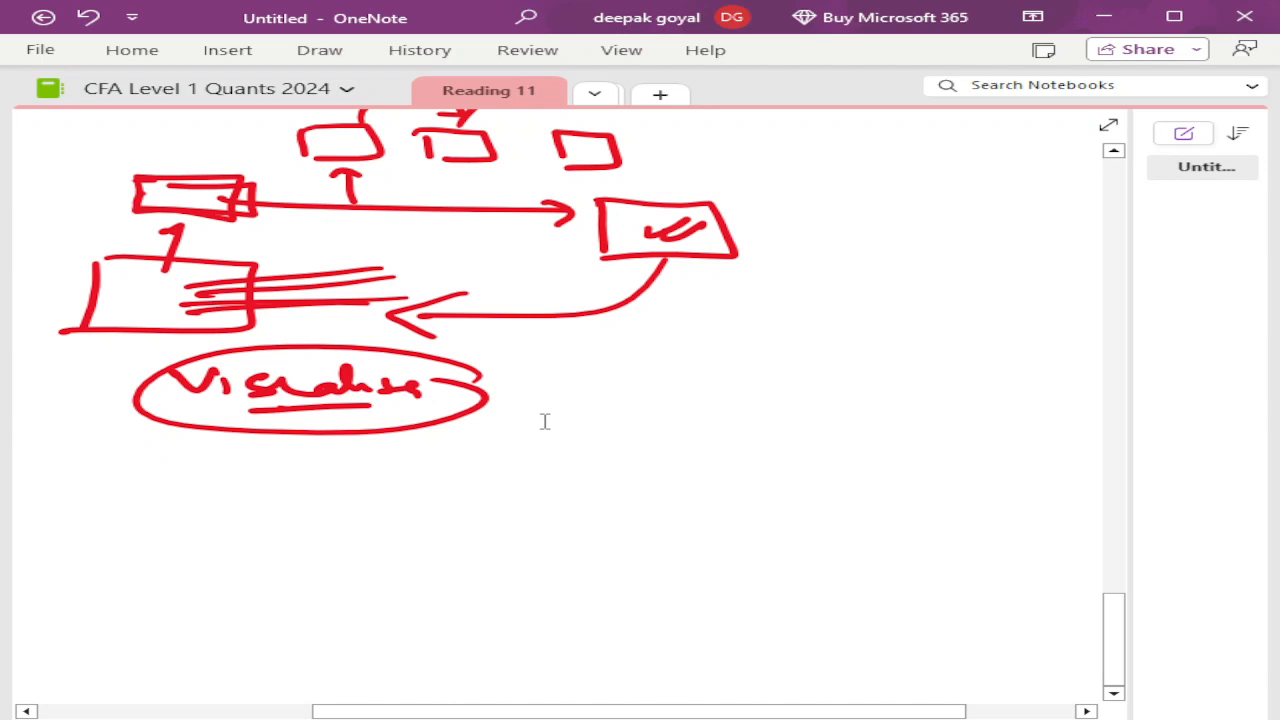
{"action": "left_click_drag", "start_coordinate": [604, 344], "coordinate": [896, 456]}
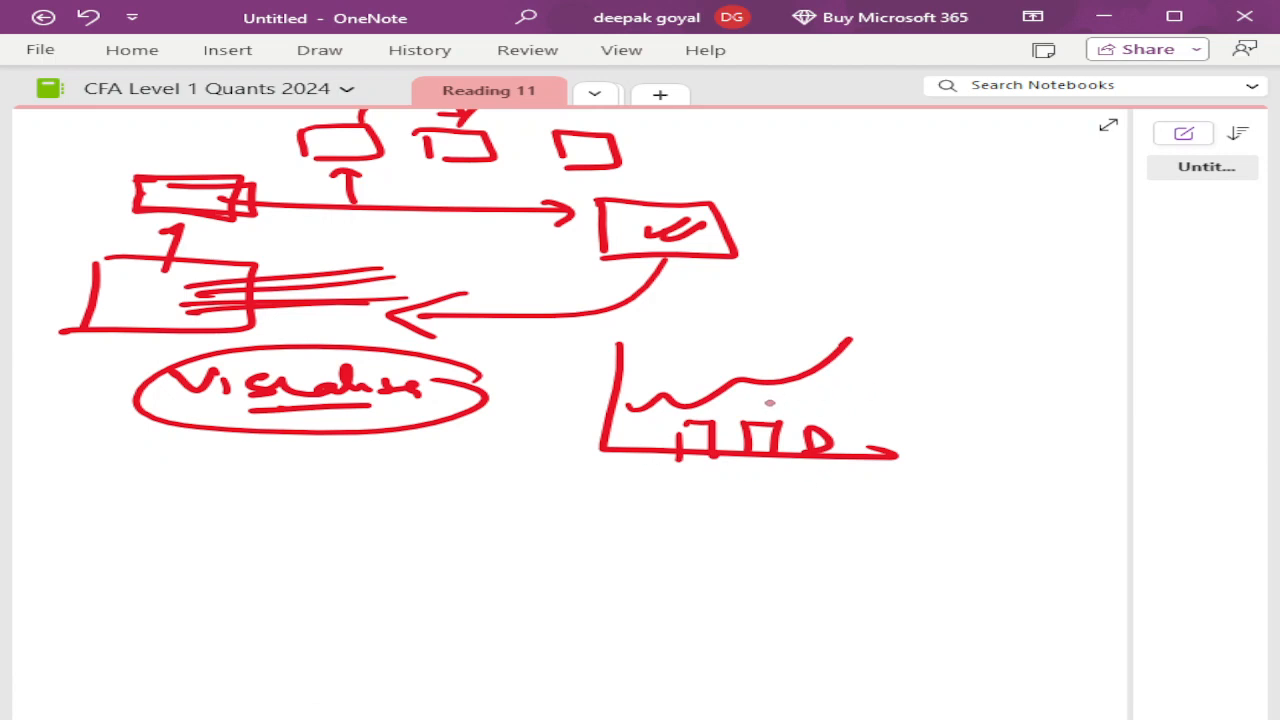
{"action": "mouse_move", "coordinate": [644, 364]}
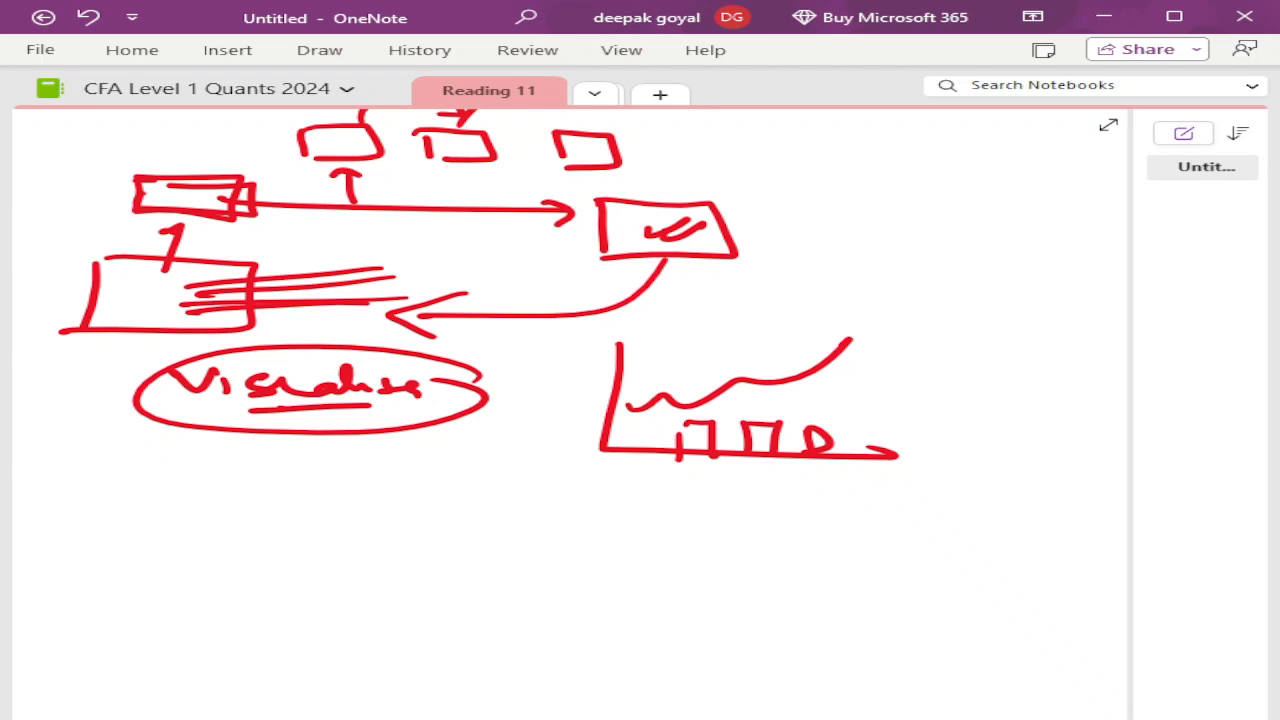
{"action": "left_click", "coordinate": [788, 484]}
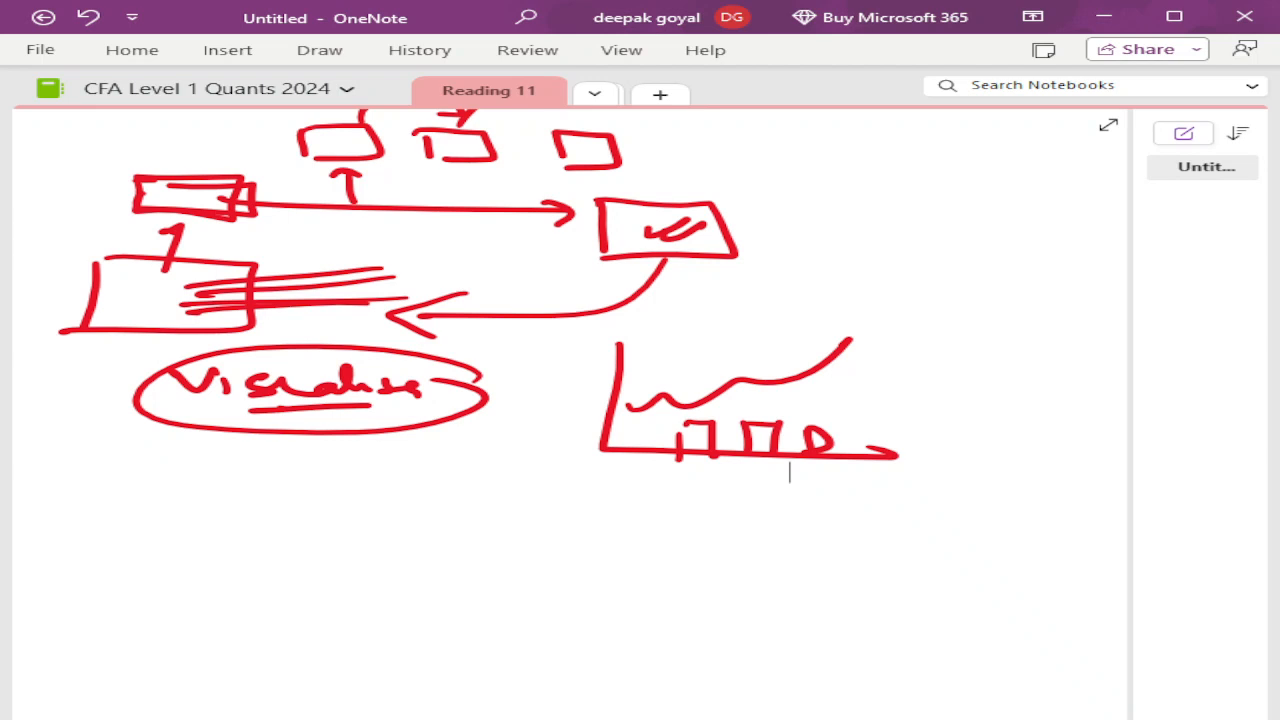